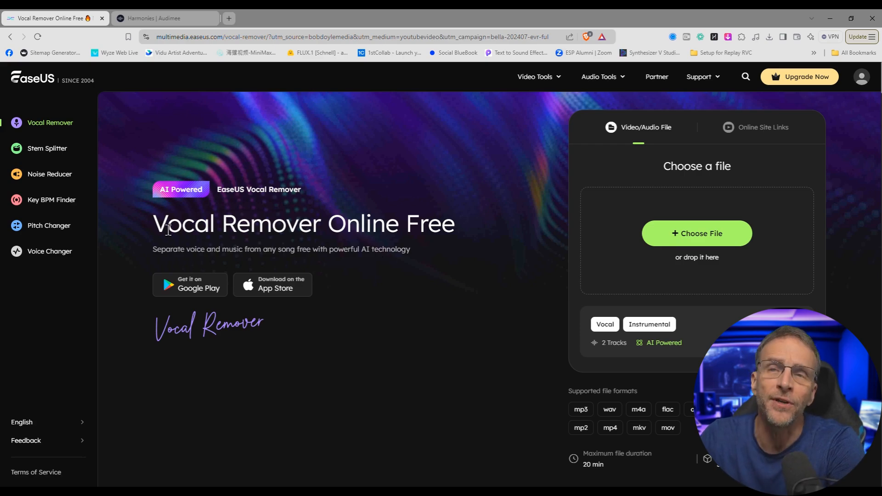
mouse_move(413, 219)
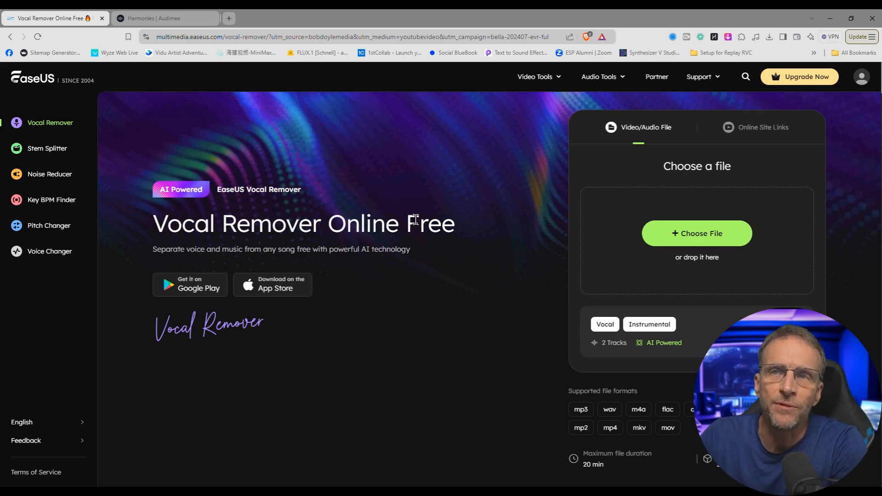
mouse_move(696, 233)
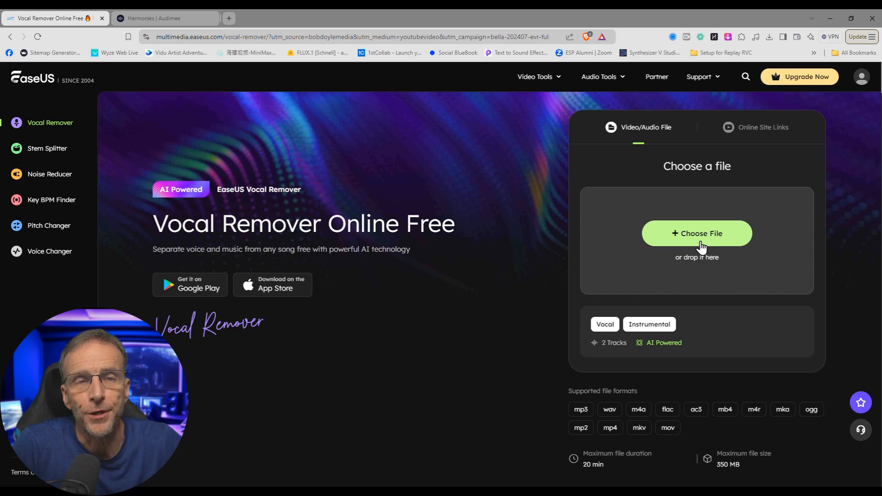
mouse_move(599, 340)
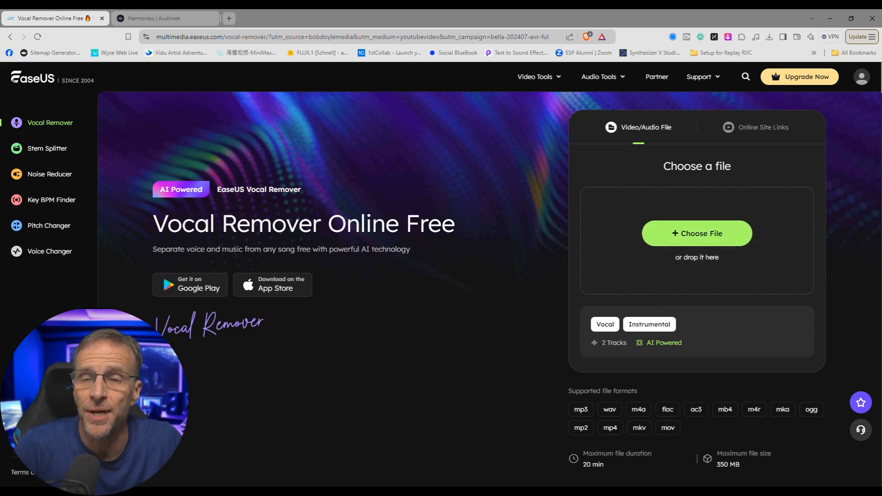
- Upload Echoes of Rebellion.wav for vocal separation
click(696, 233)
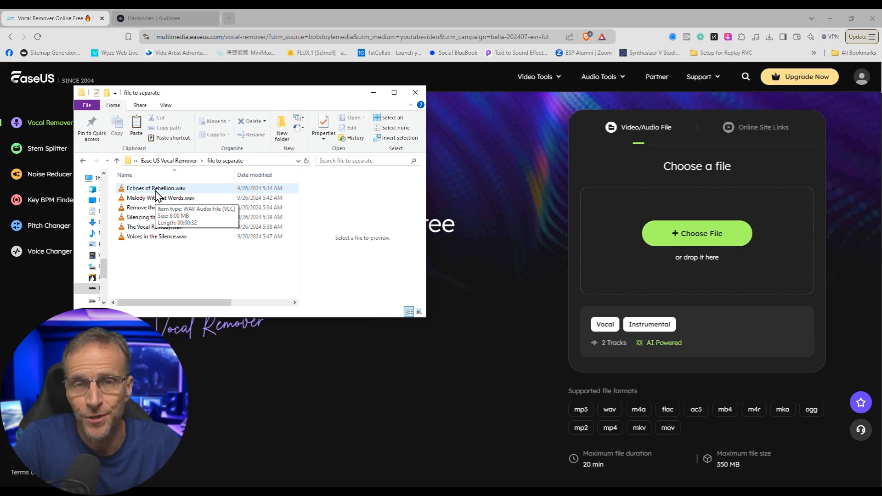
click(156, 188)
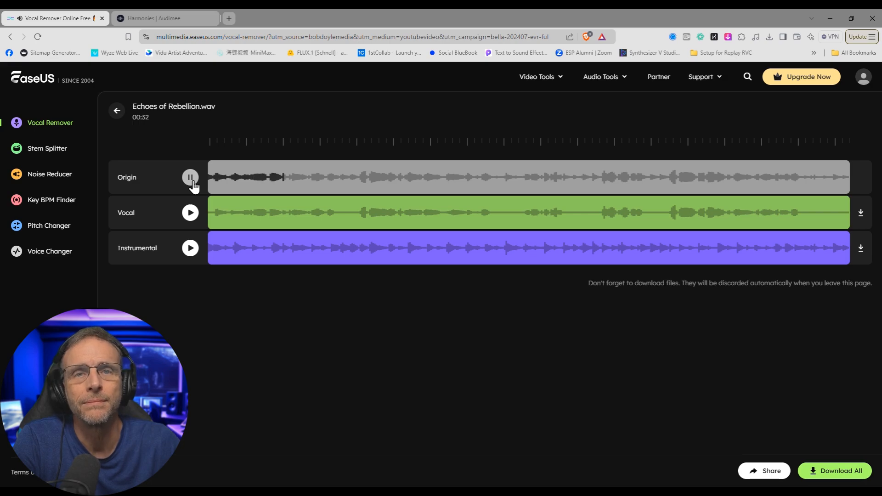
mouse_move(190, 213)
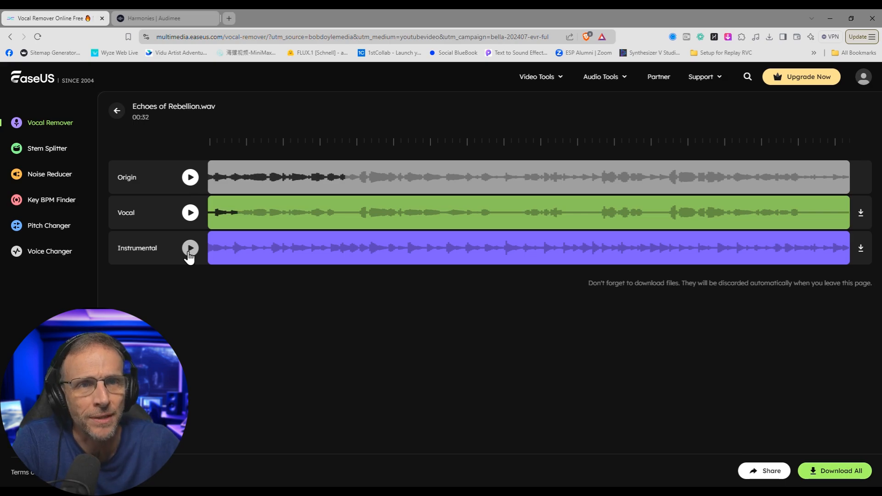
click(190, 248)
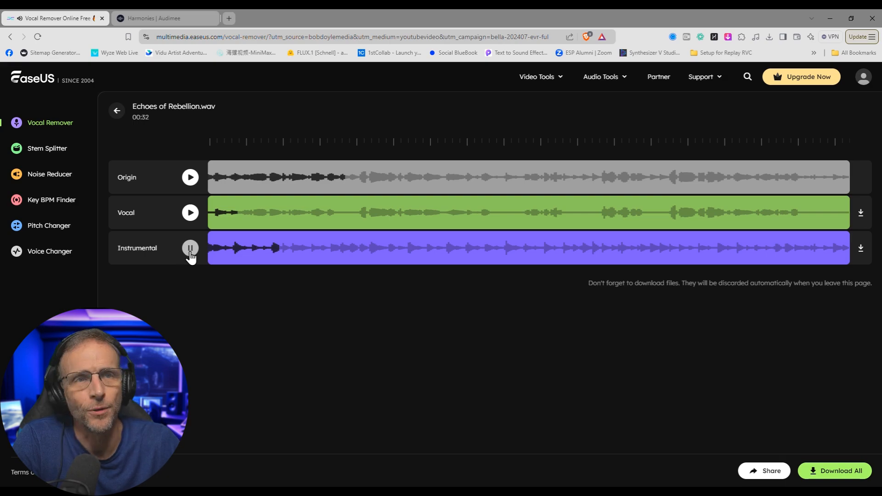
click(190, 248)
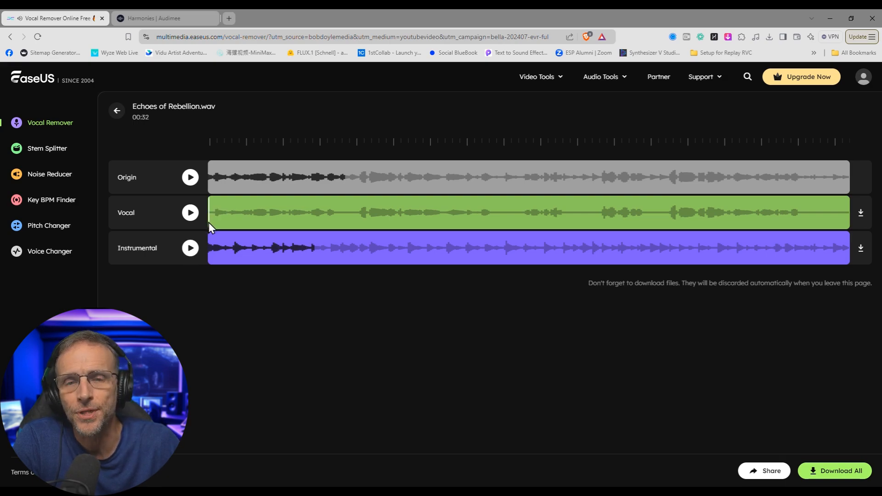
click(189, 212)
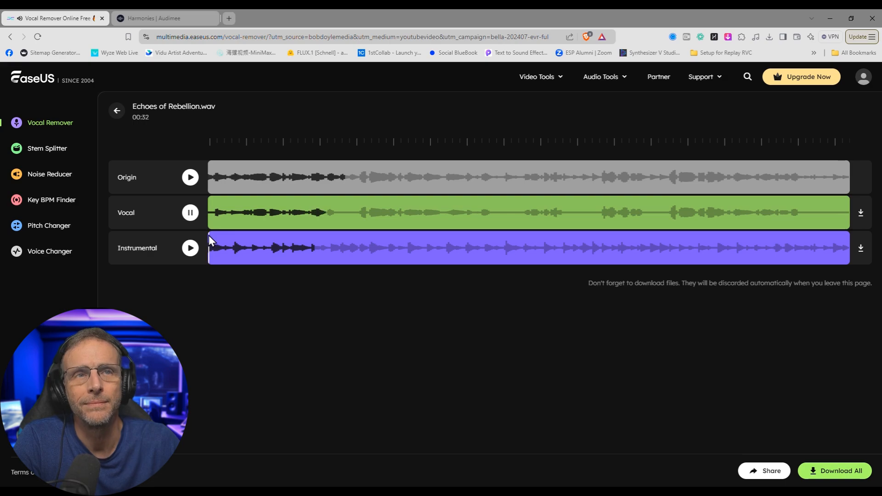
click(190, 212)
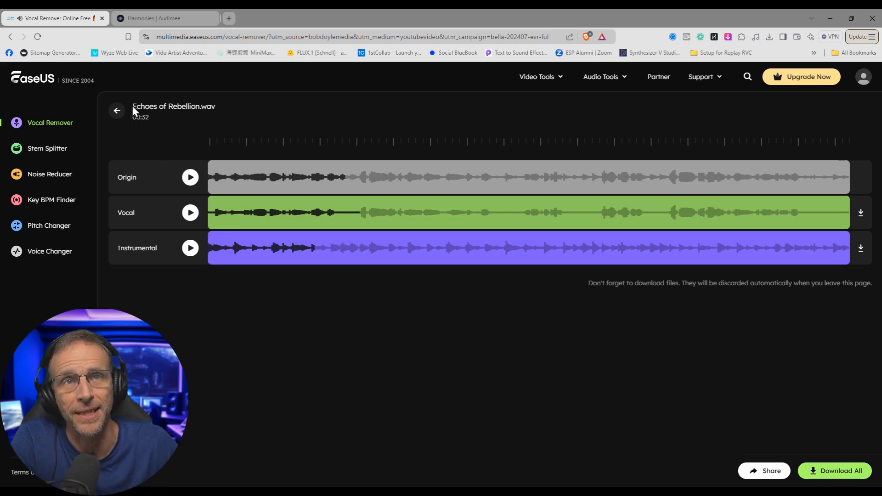
- Return to upload Voices in the Silence.wav, then pause its original mix
click(116, 111)
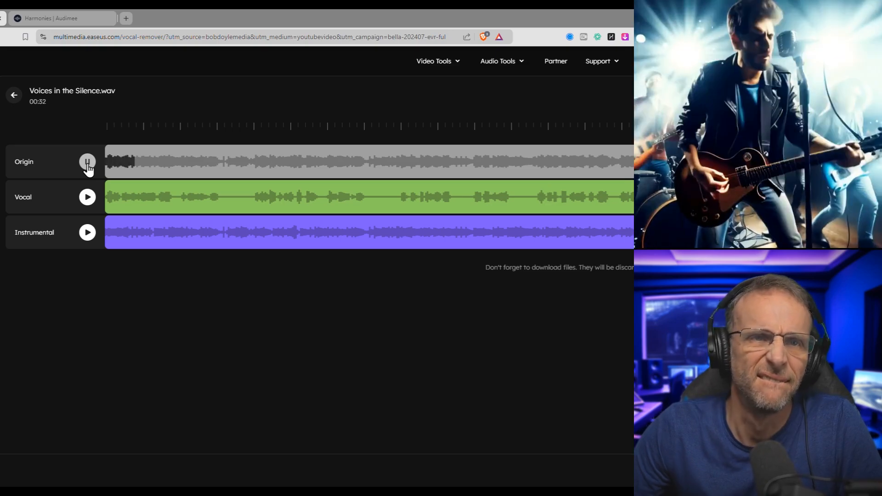
click(88, 161)
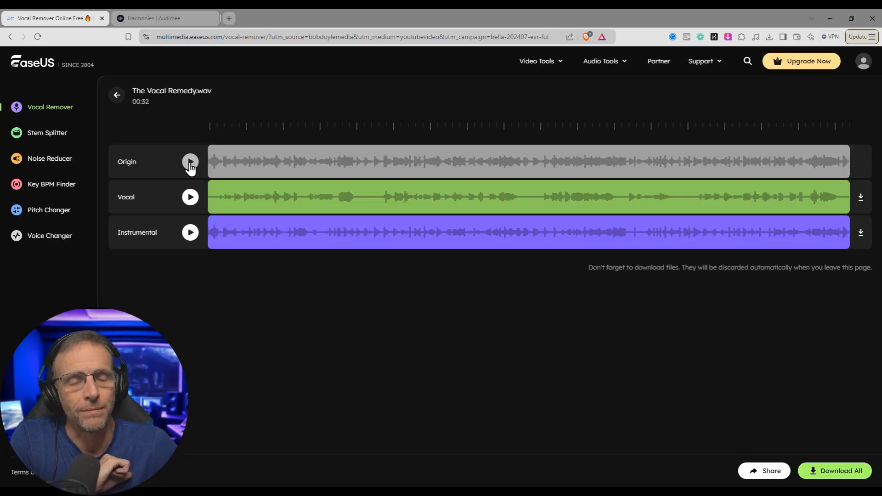
- Play and stop The Vocal Remedy's original mix
click(190, 161)
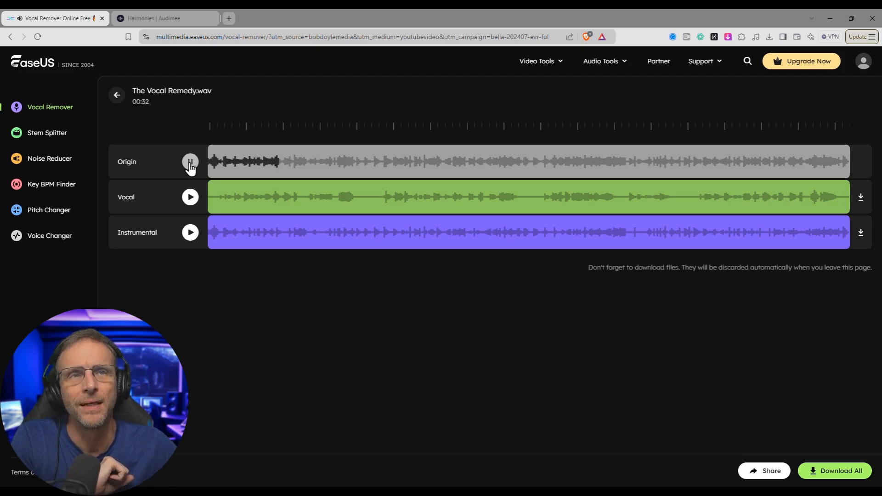
click(189, 162)
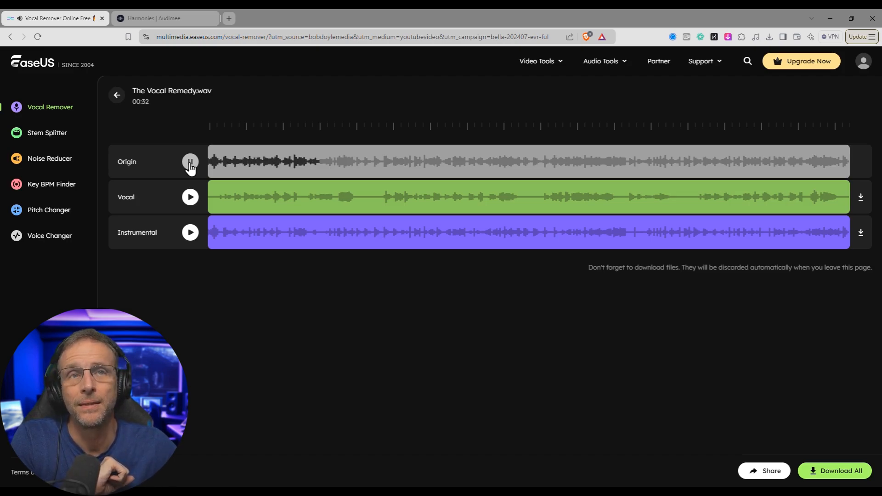
click(190, 162)
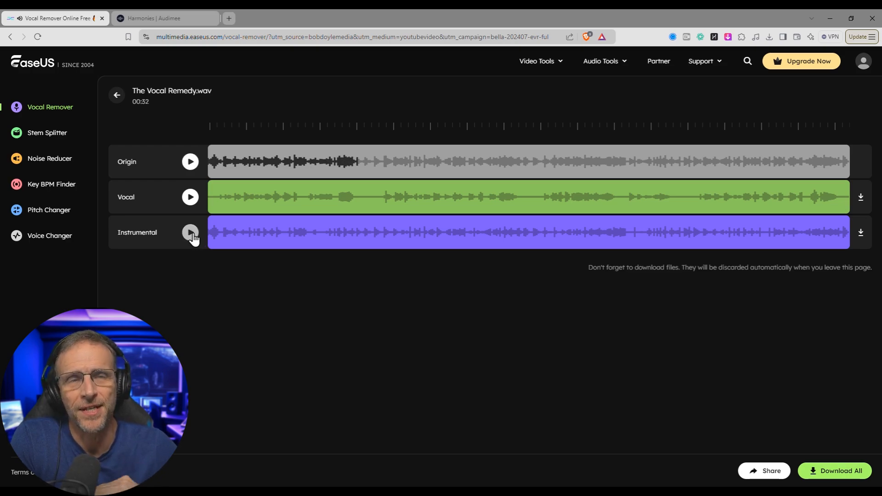
- Preview The Vocal Remedy's instrumental and vocal tracks, then go back to upload
click(191, 232)
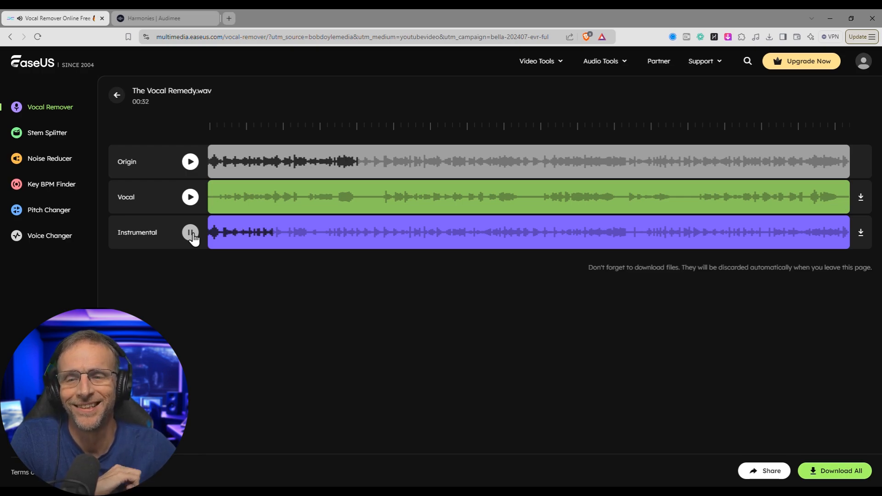
click(190, 233)
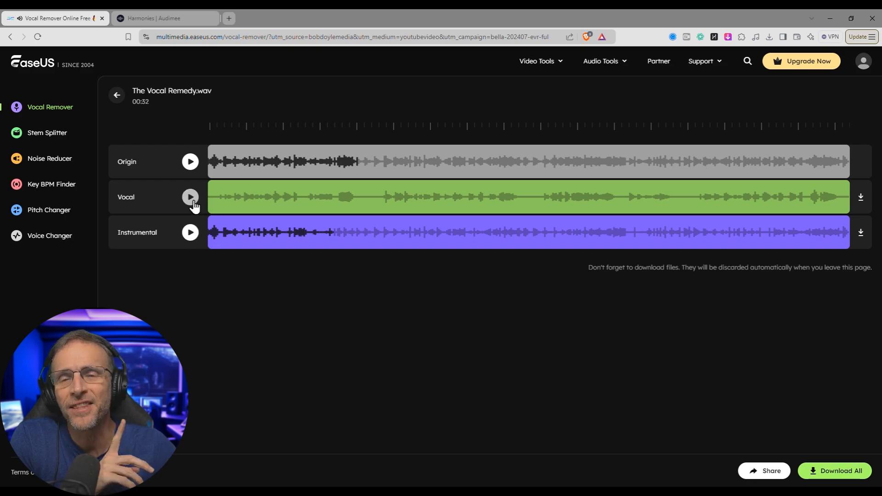
click(190, 197)
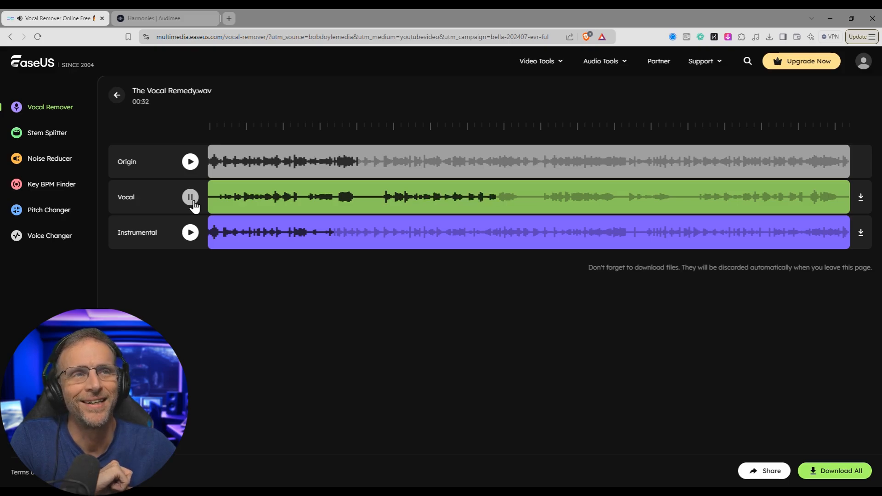
click(116, 95)
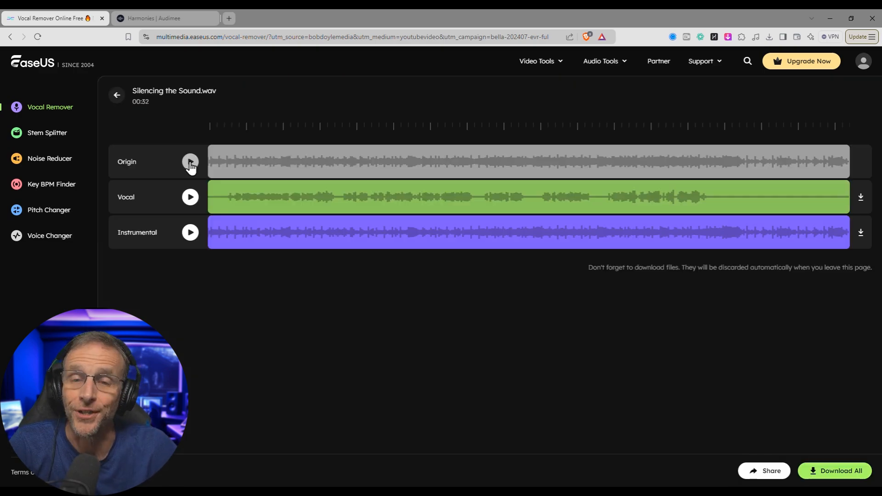
click(190, 162)
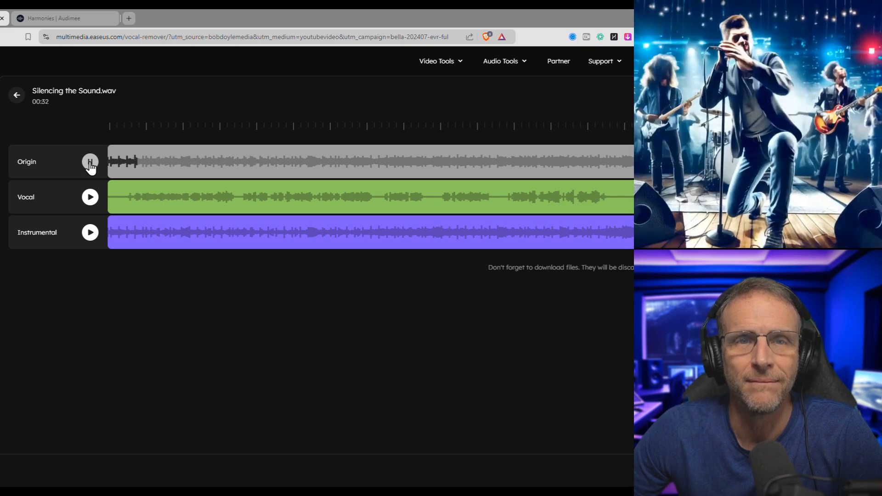
click(90, 161)
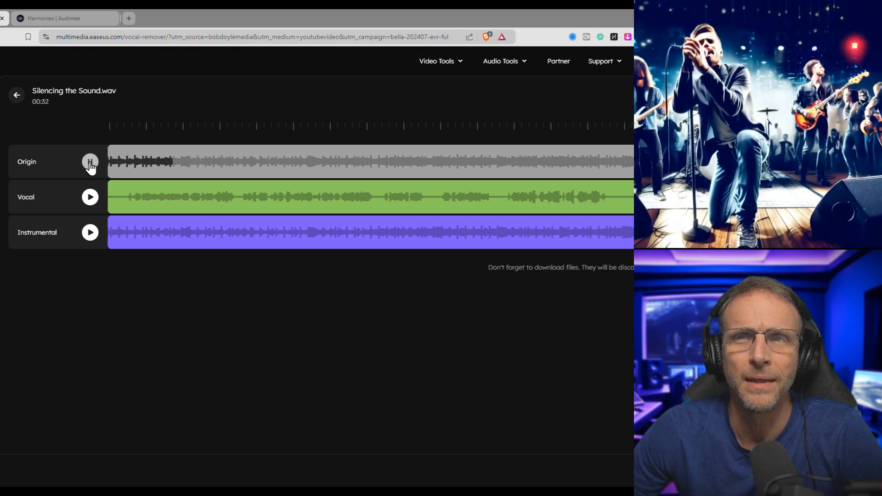
click(90, 161)
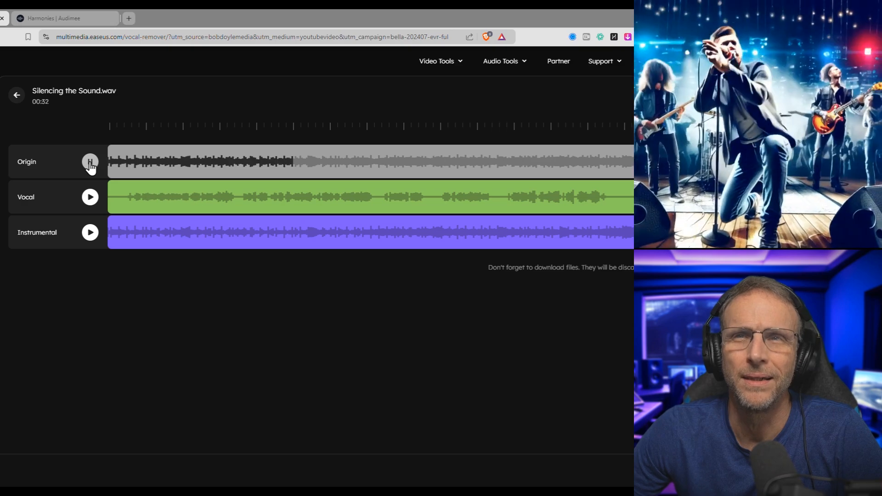
click(90, 162)
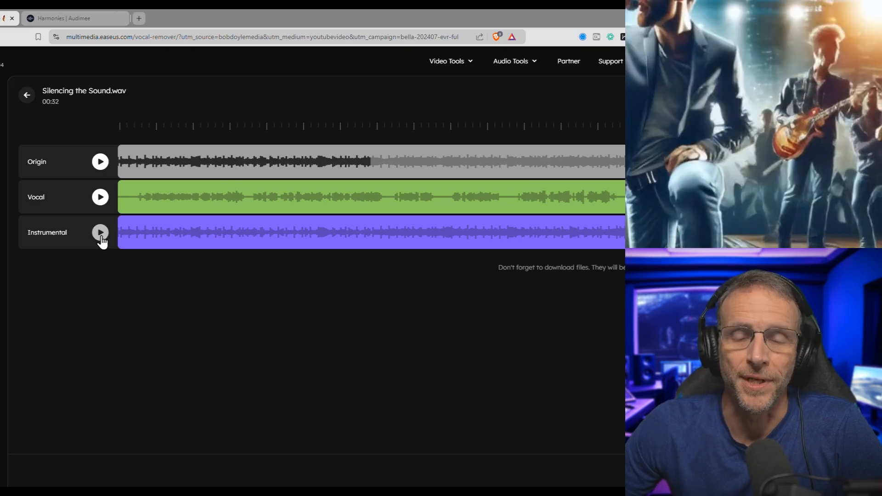
click(99, 233)
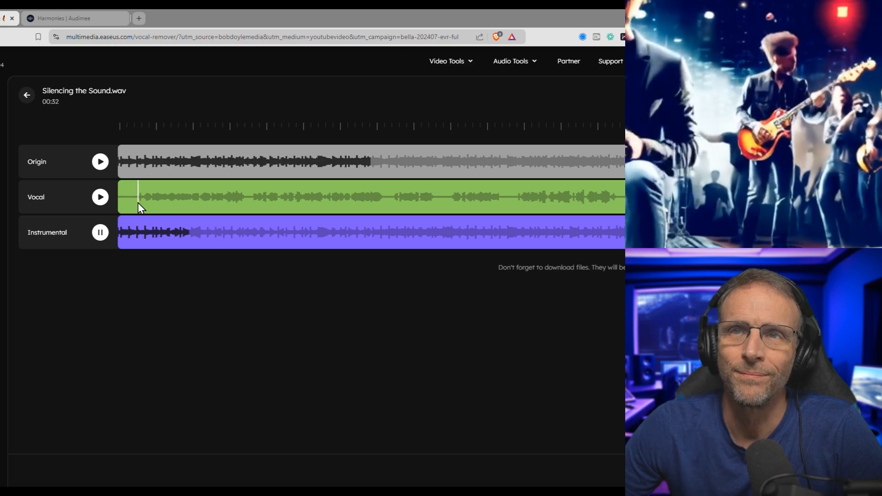
click(100, 232)
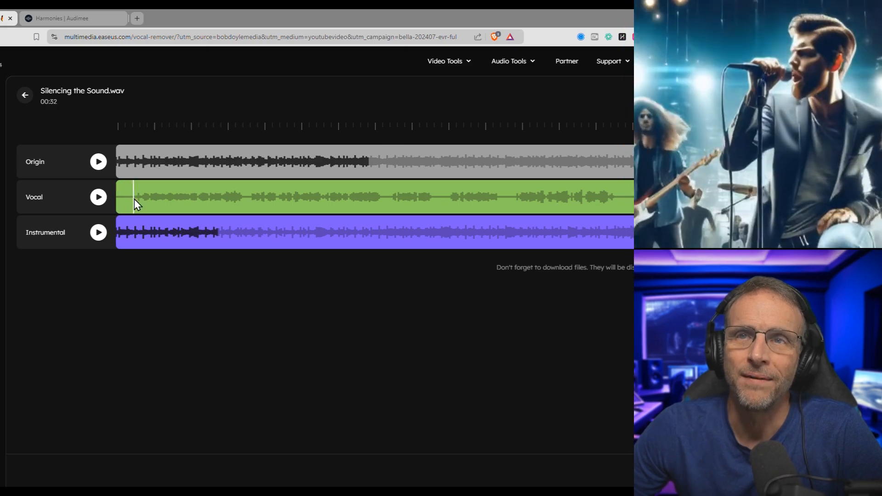
click(98, 196)
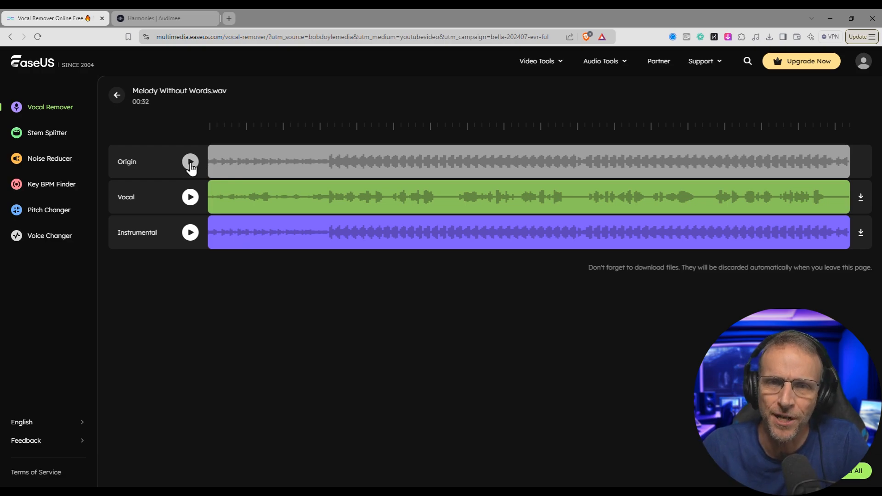
click(191, 161)
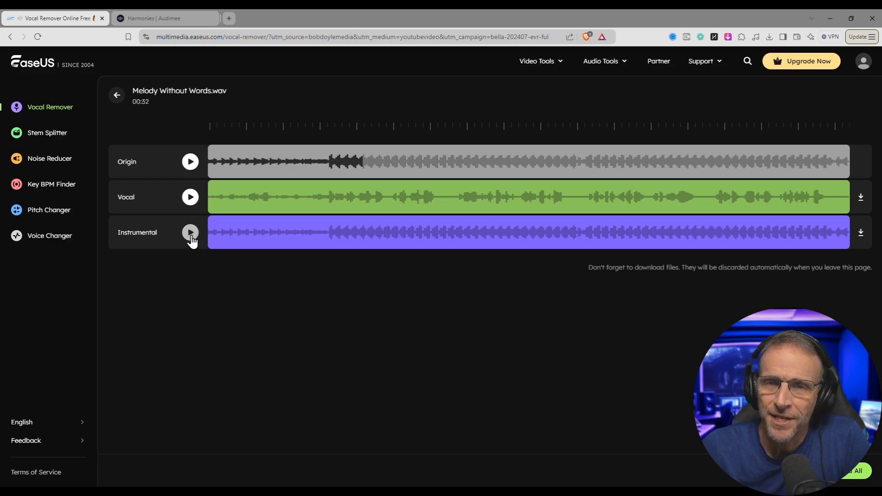
click(189, 232)
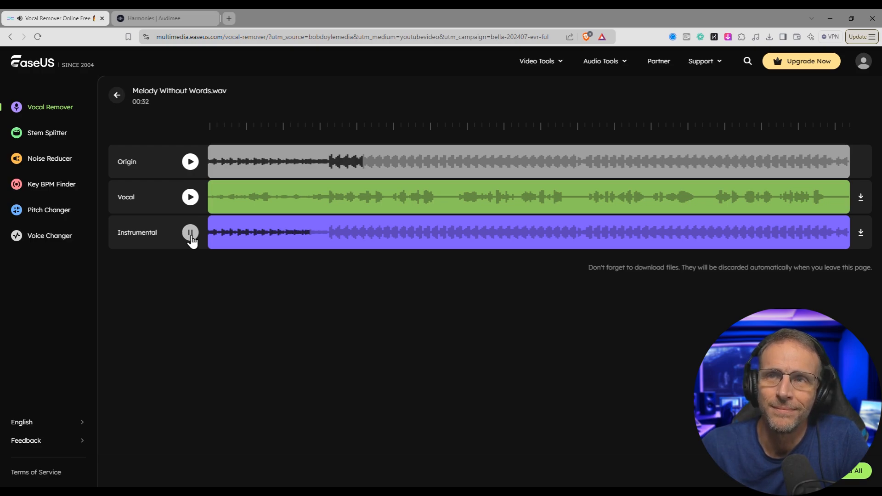
click(190, 232)
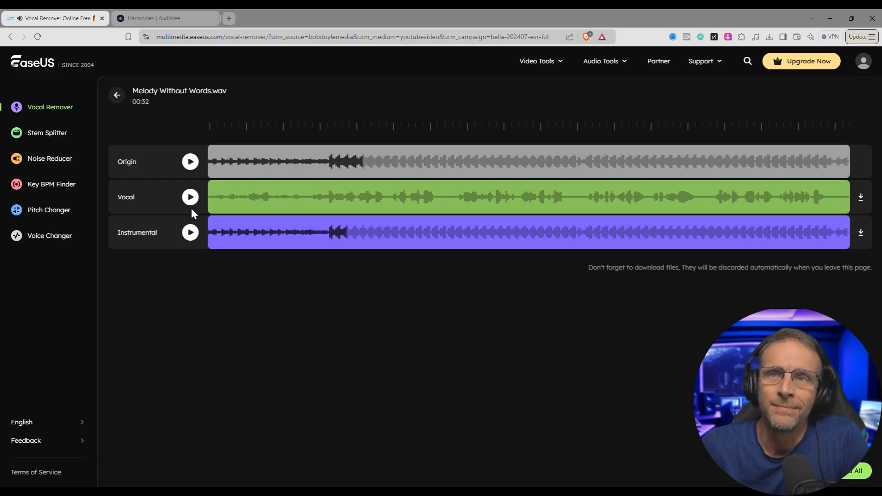
click(190, 197)
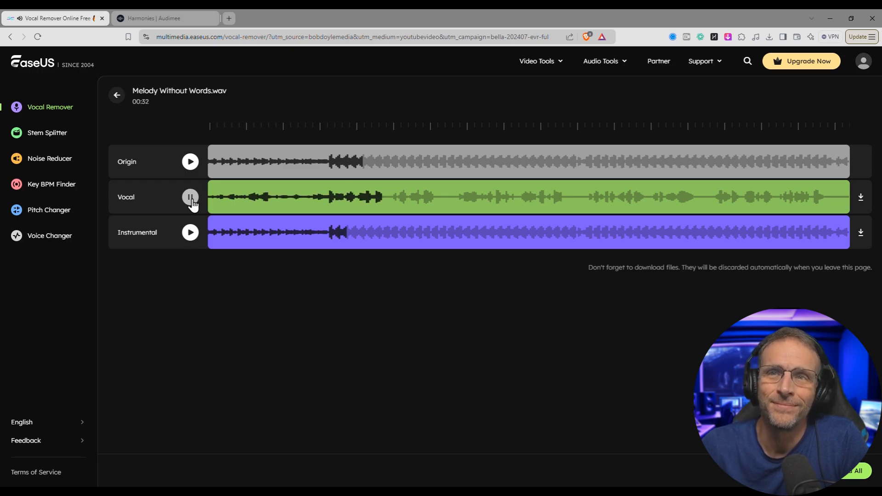
click(163, 18)
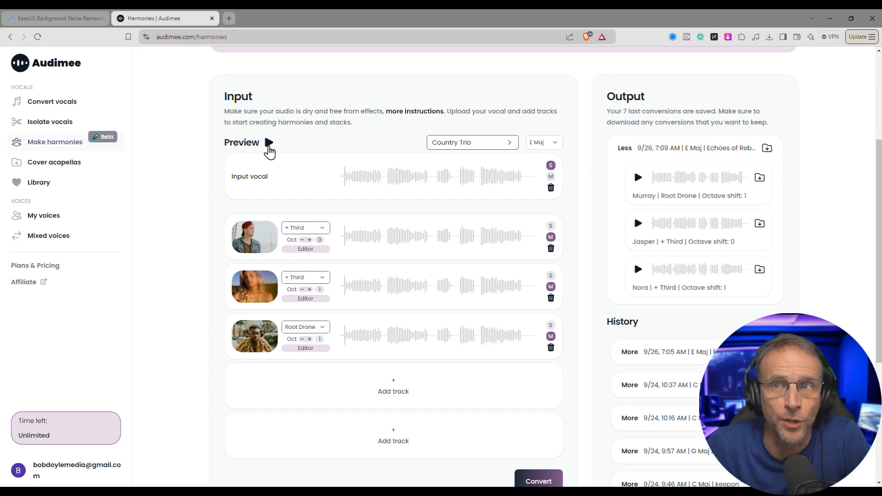
click(268, 143)
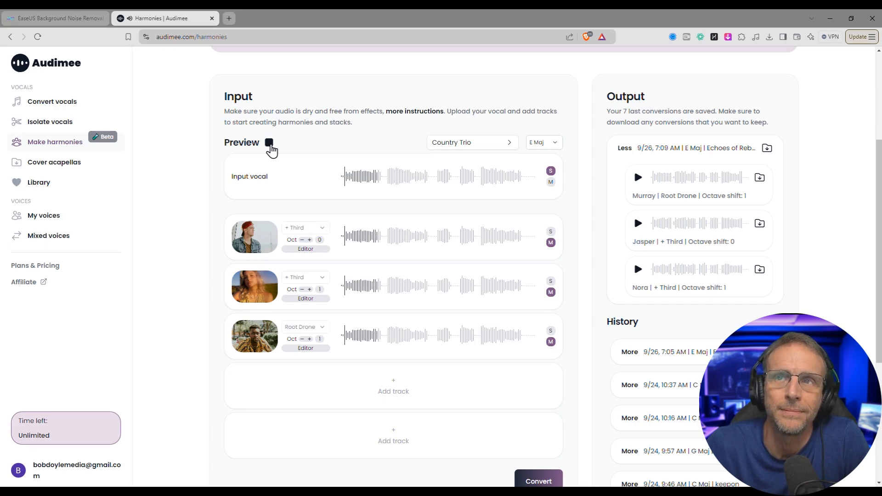
click(472, 142)
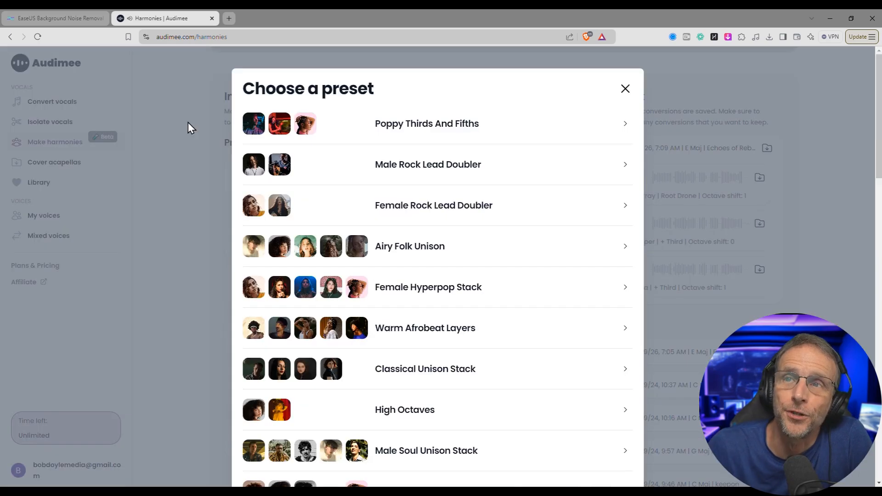
click(624, 88)
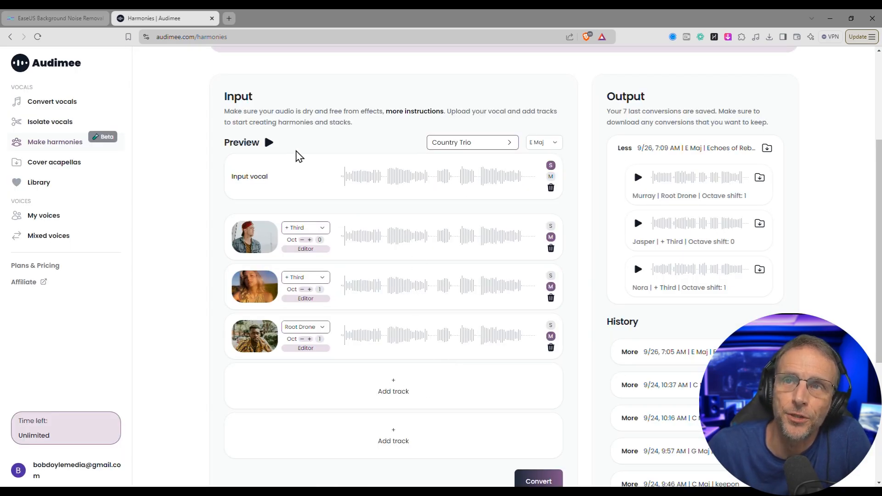
click(268, 143)
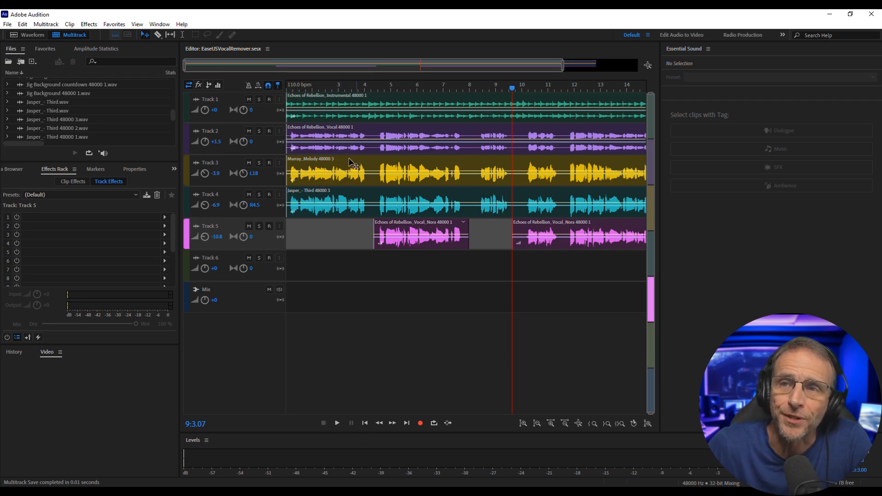
click(336, 422)
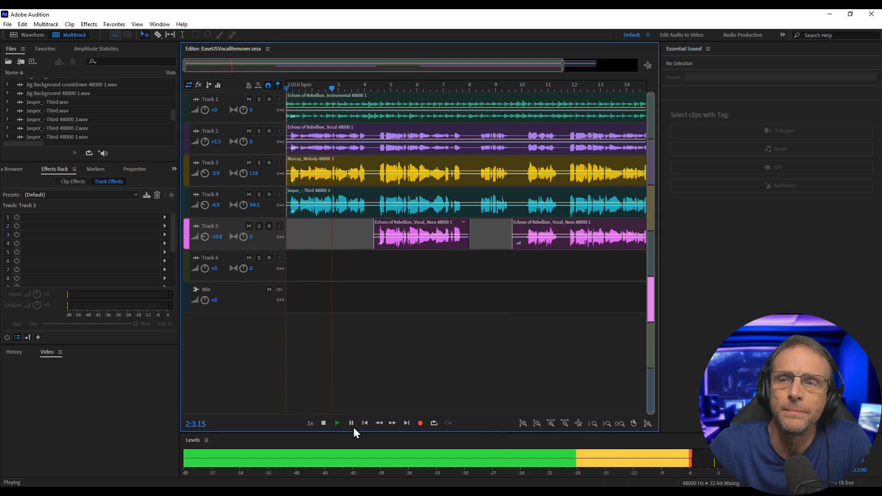
mouse_move(351, 423)
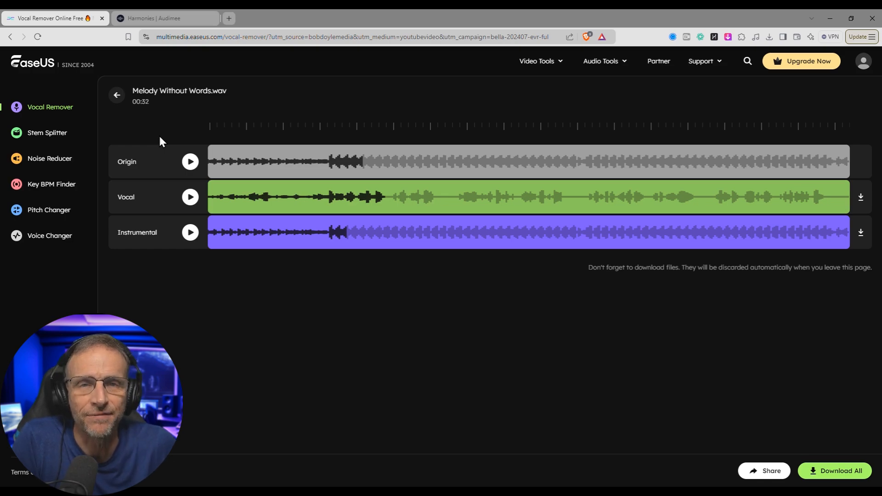
mouse_move(834, 450)
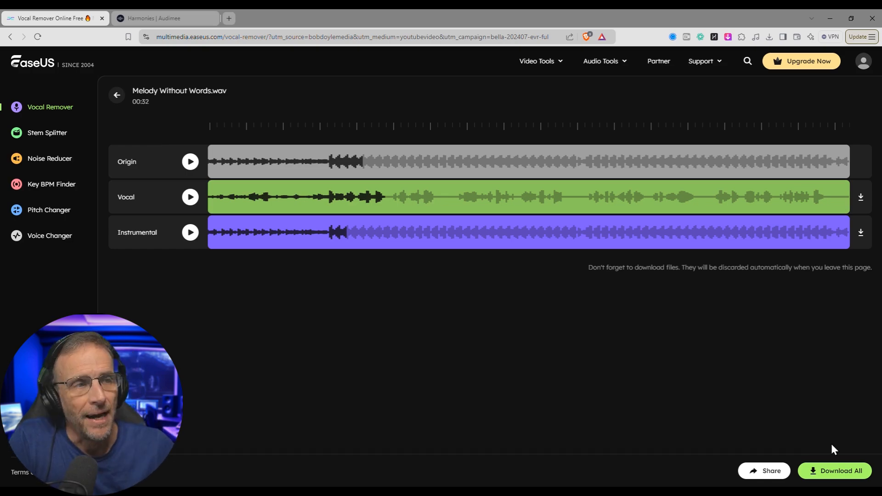
mouse_move(510, 400)
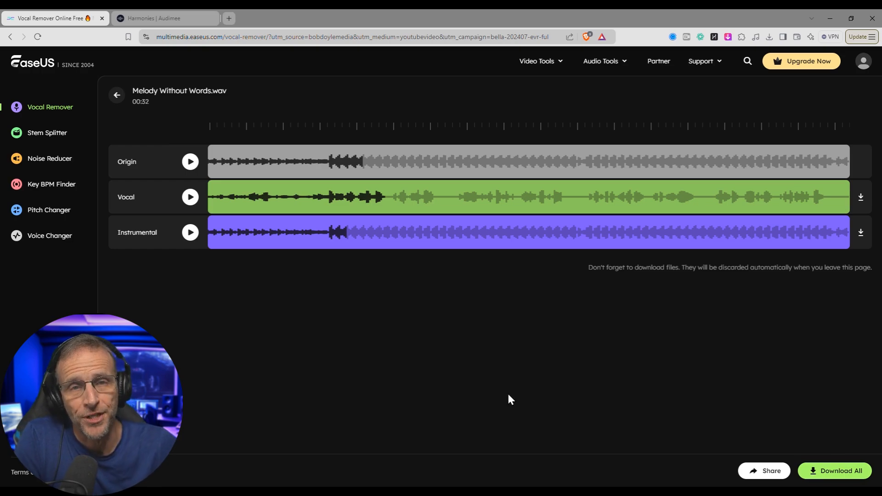
mouse_move(64, 143)
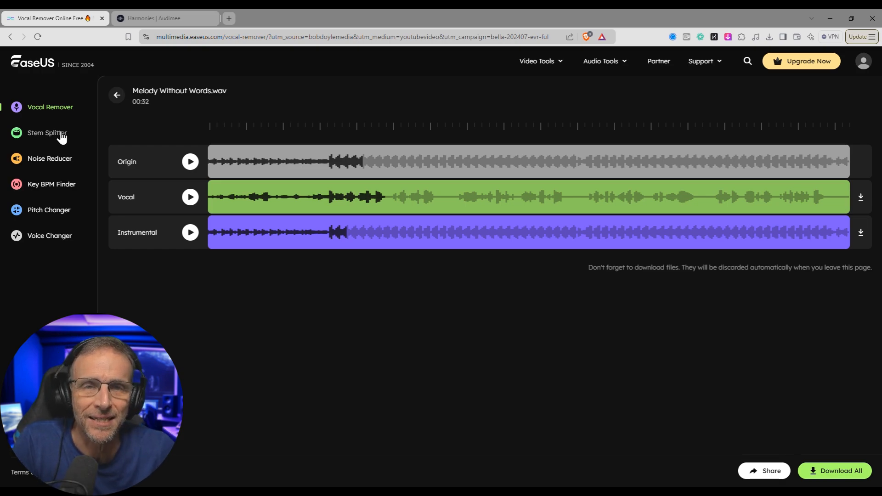
- Open Stem Splitter and its stem options, keeping Drums / Without Drums selected
click(47, 132)
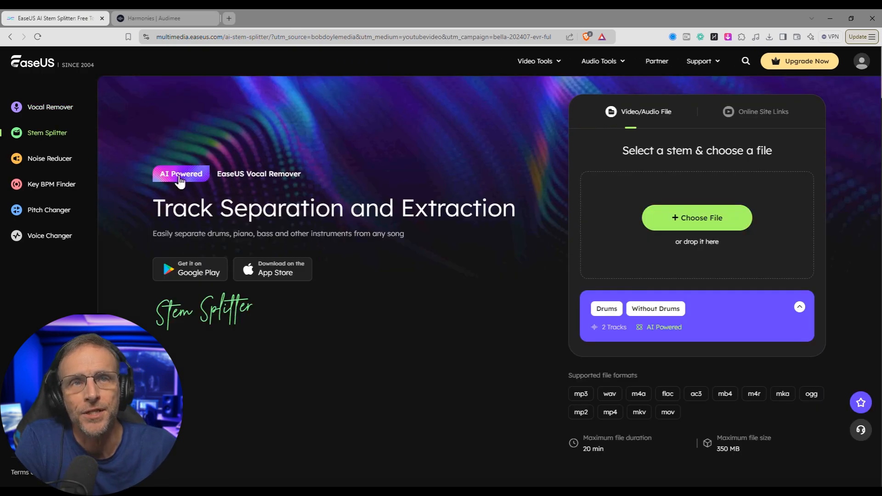
click(696, 218)
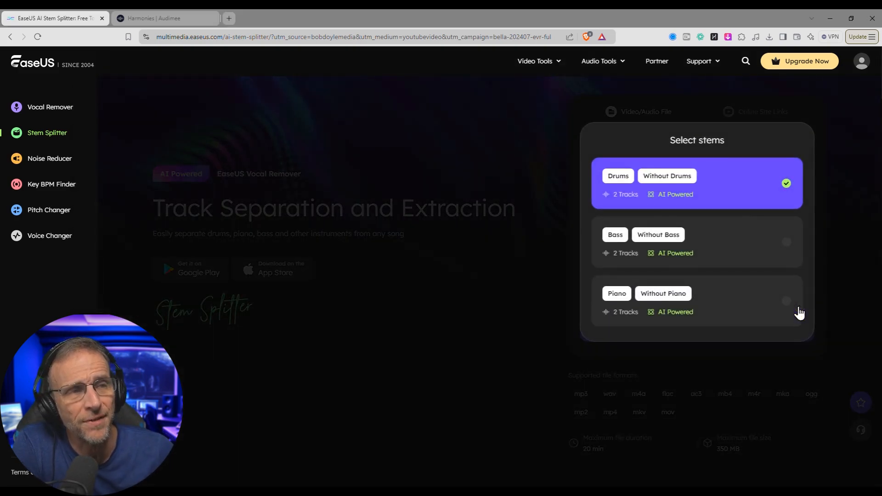
mouse_move(602, 314)
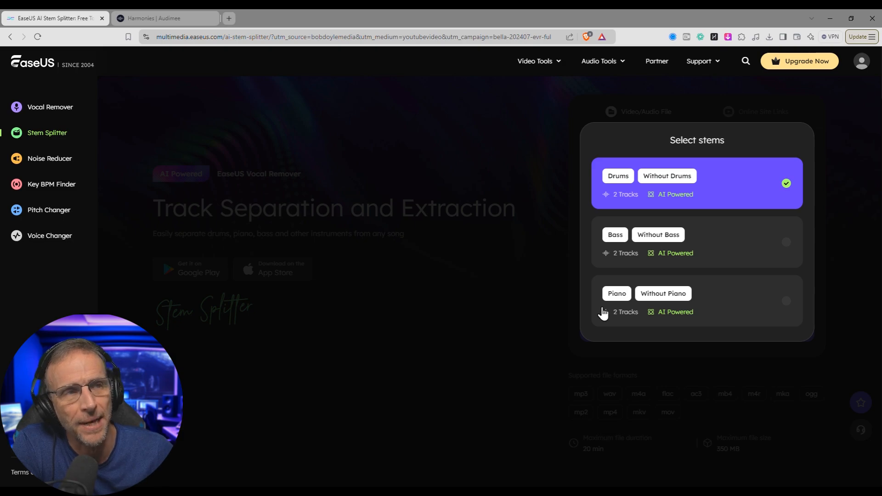
mouse_move(664, 301)
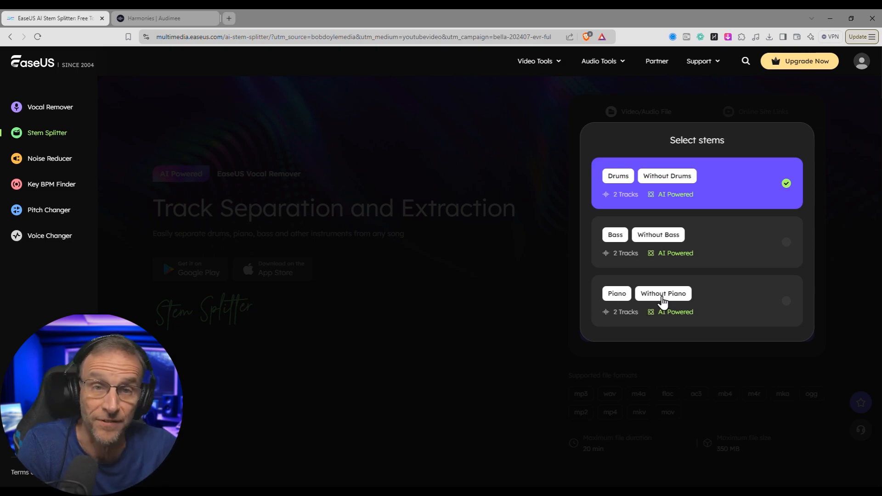
mouse_move(756, 320)
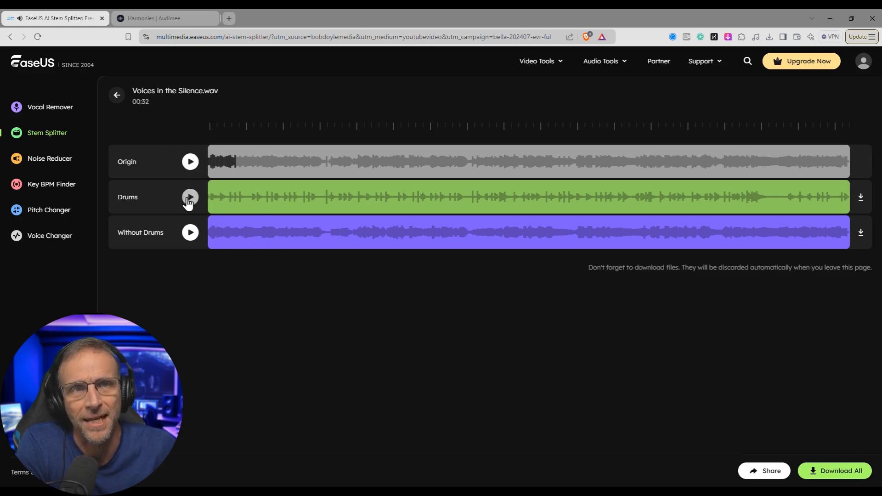
click(190, 197)
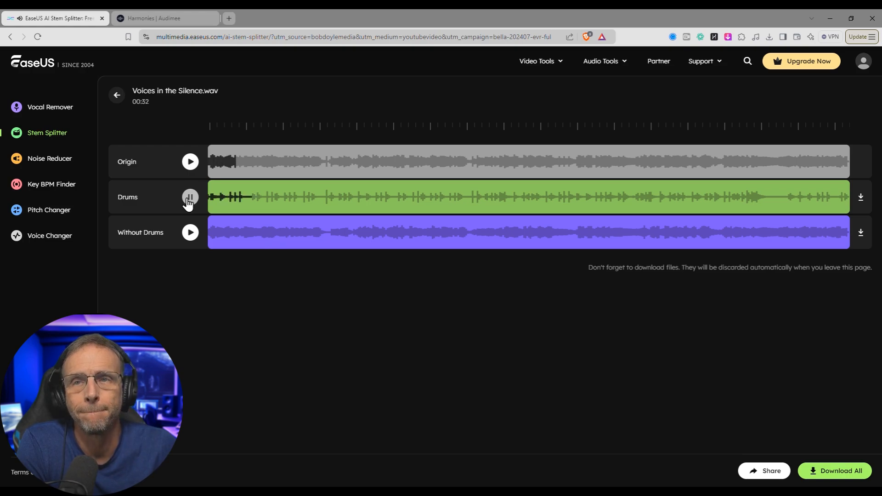
click(189, 197)
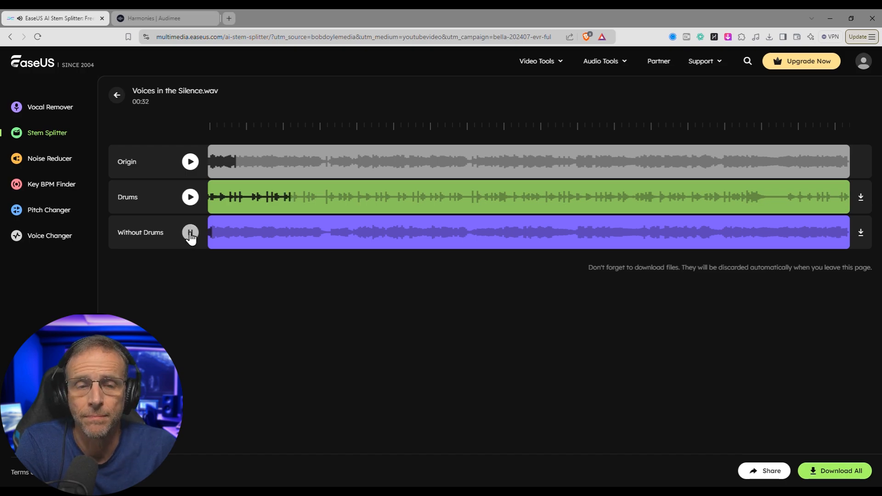
click(190, 232)
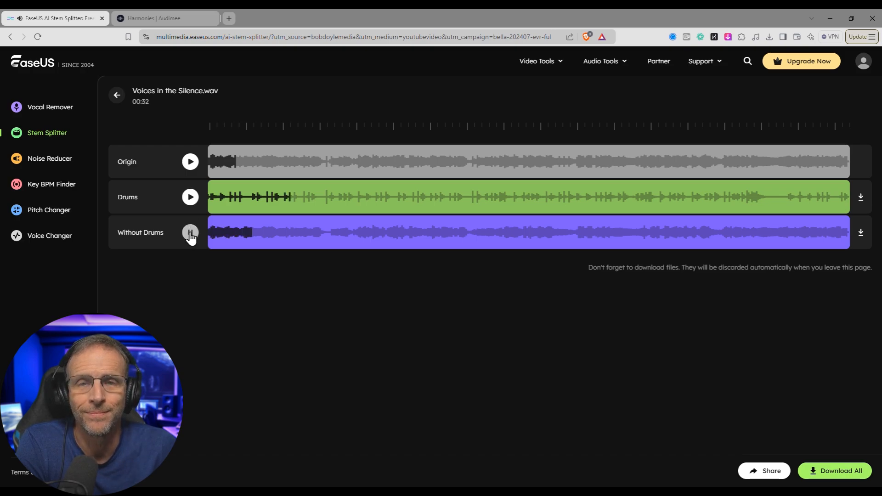
click(190, 233)
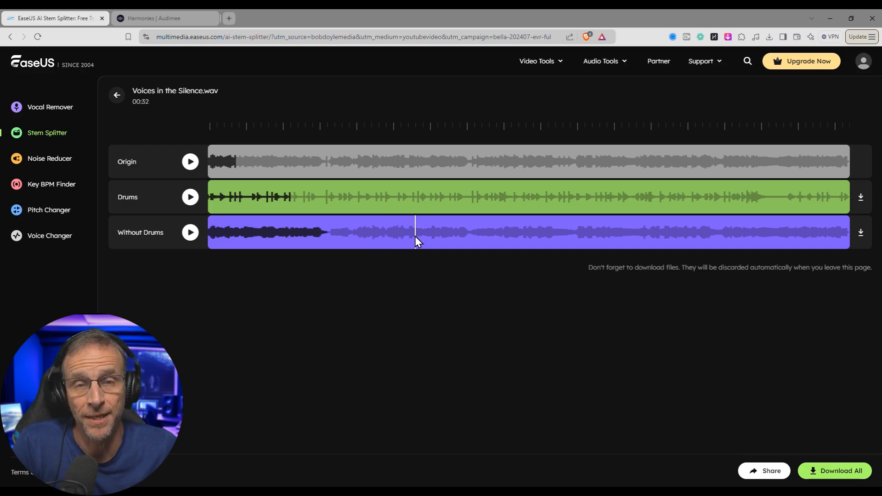
mouse_move(66, 198)
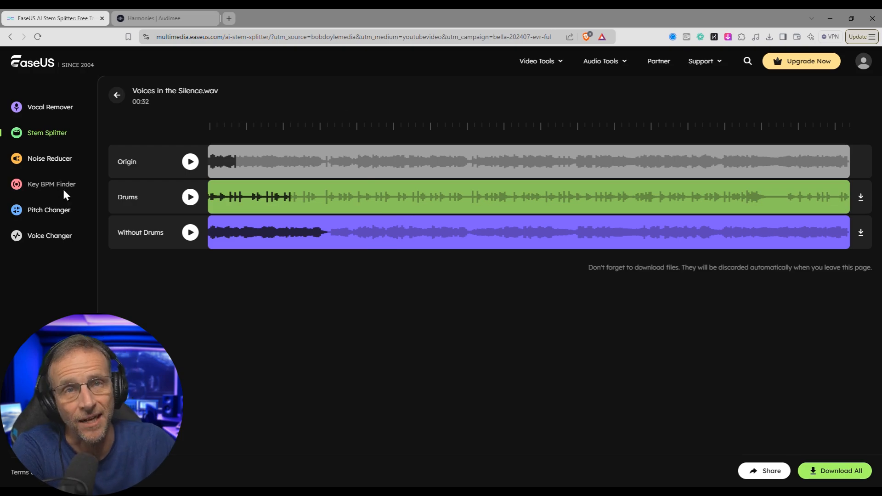
click(51, 184)
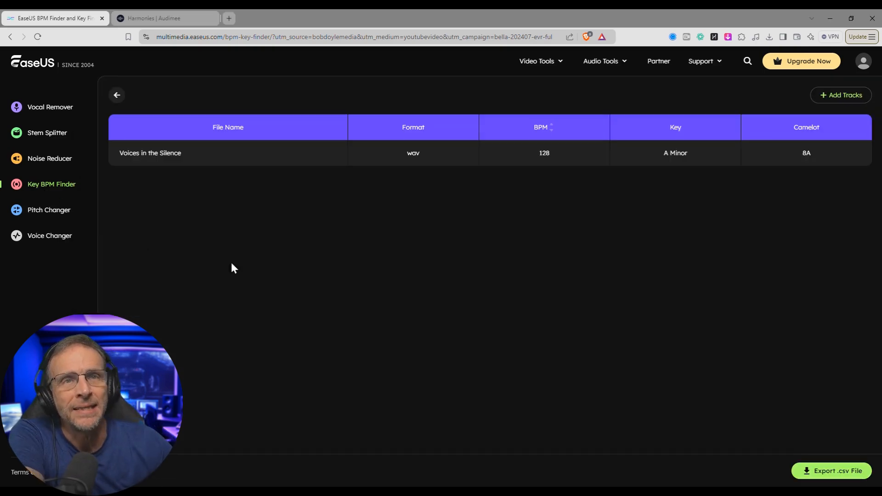
mouse_move(413, 152)
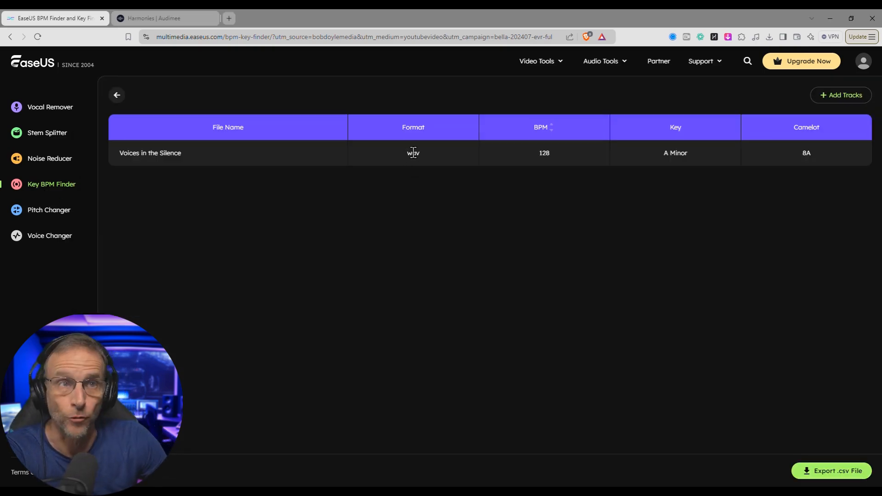
mouse_move(536, 163)
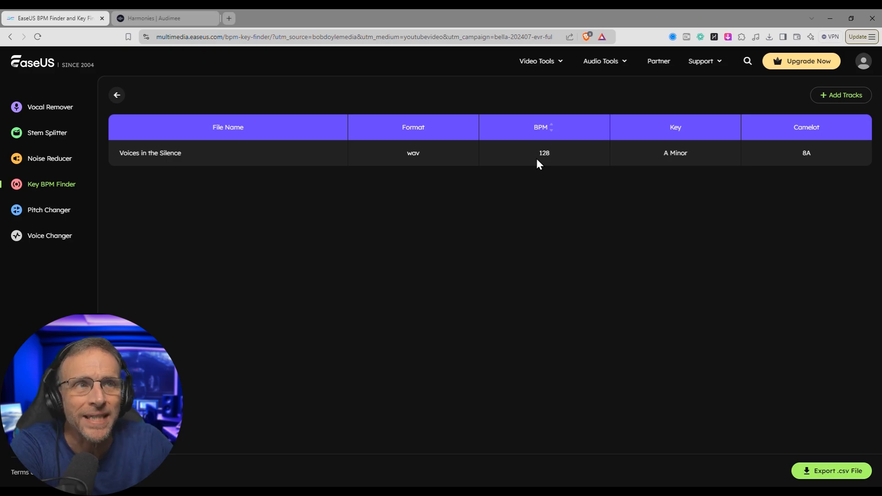
mouse_move(675, 153)
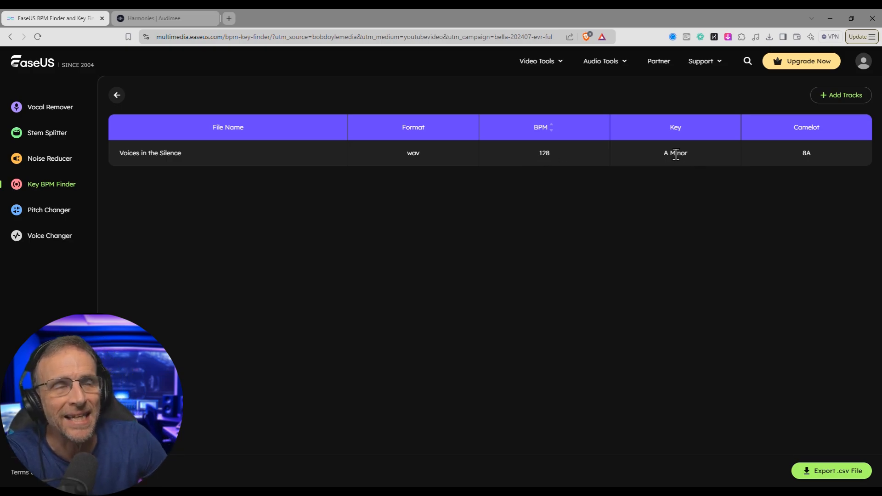
mouse_move(286, 233)
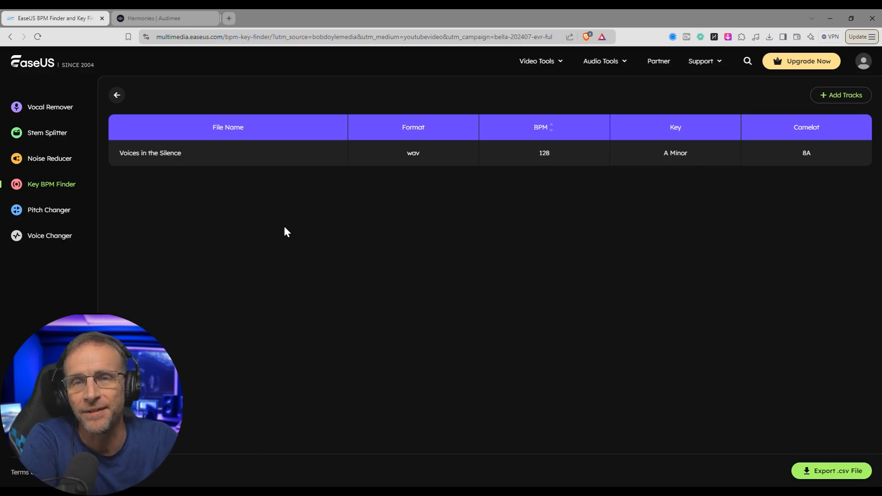
mouse_move(395, 193)
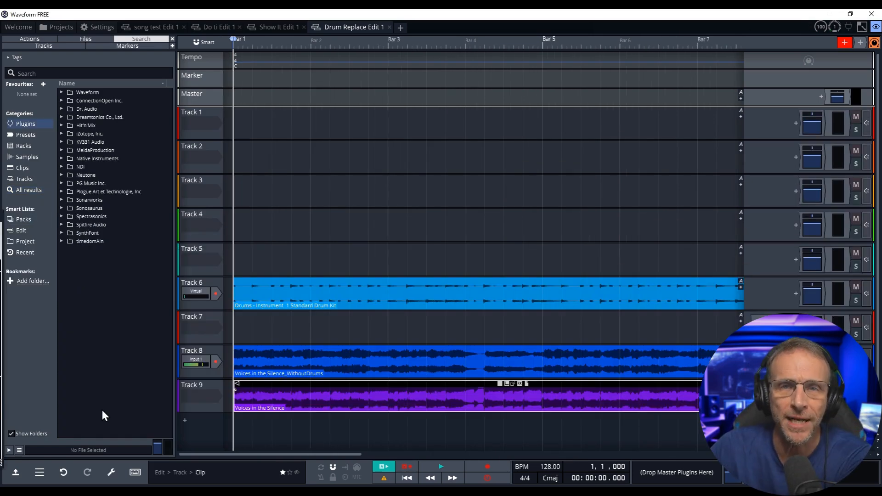
mouse_move(221, 388)
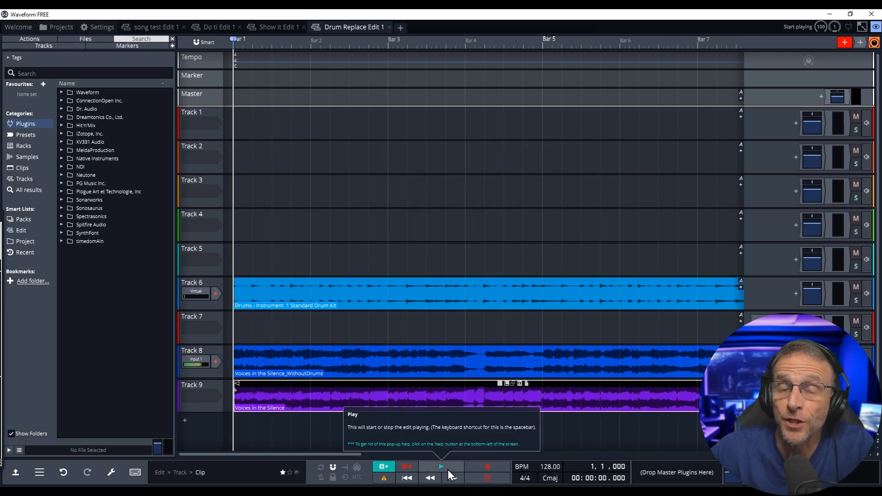
- Play, restart and stop the 128 BPM drum-replacement arrangement in Waveform Free
click(441, 467)
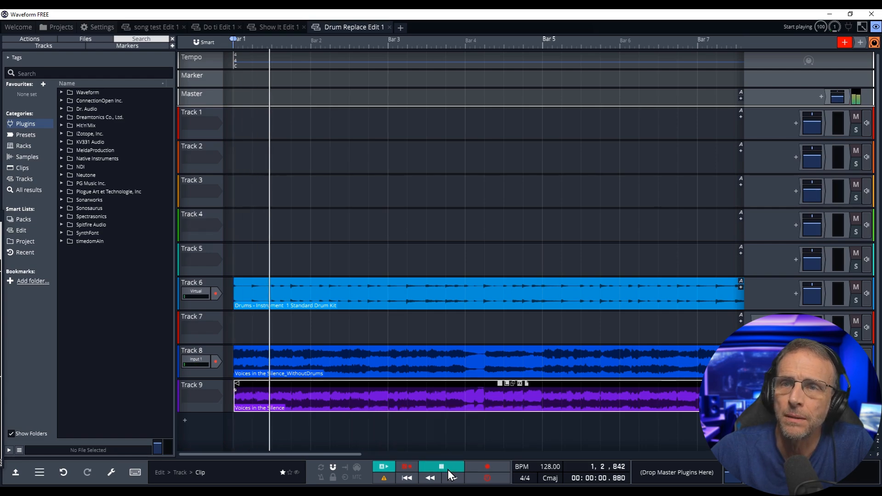
click(440, 467)
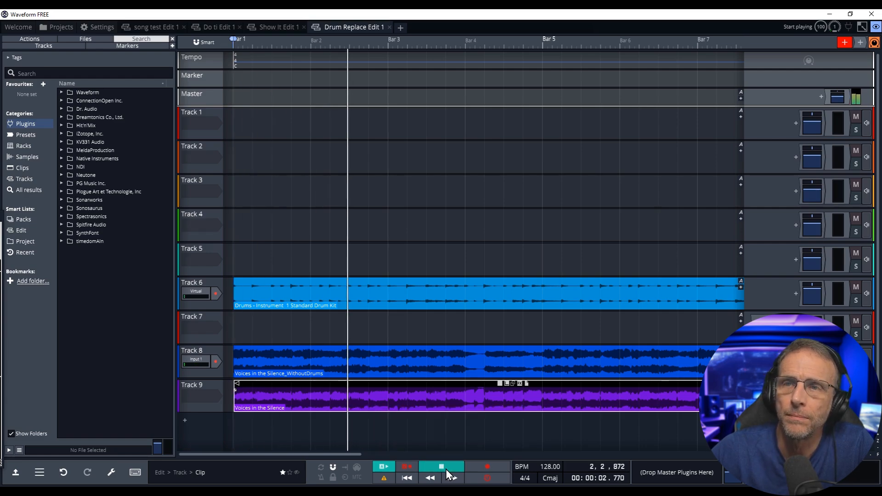
click(441, 467)
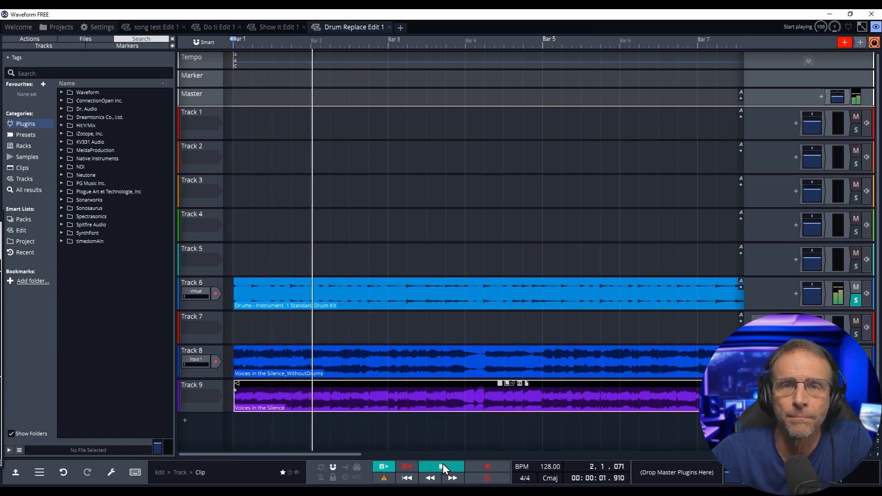
click(441, 467)
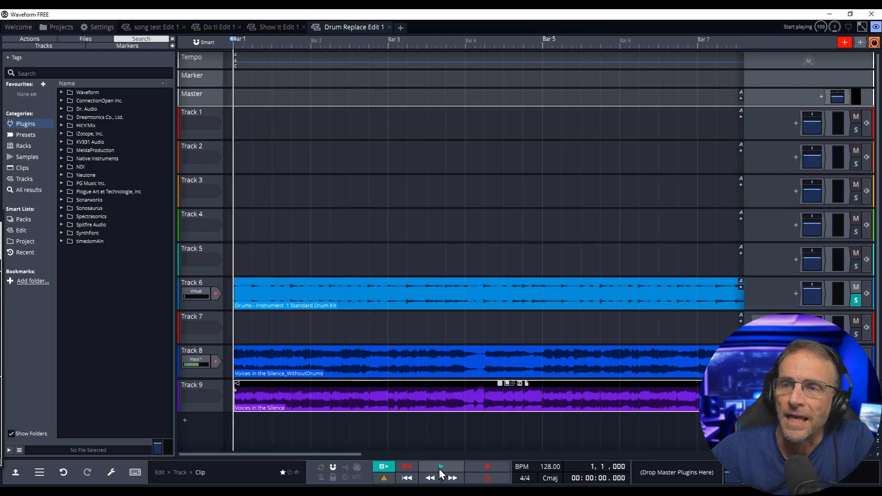
click(440, 467)
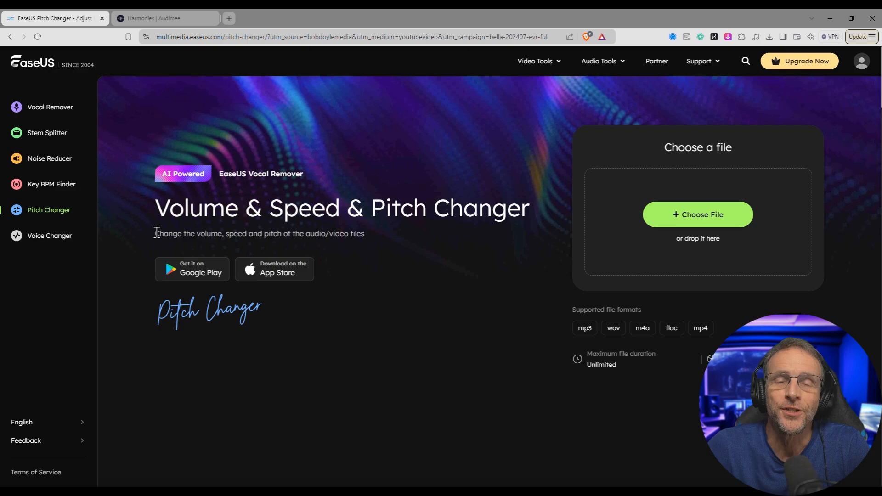
mouse_move(697, 214)
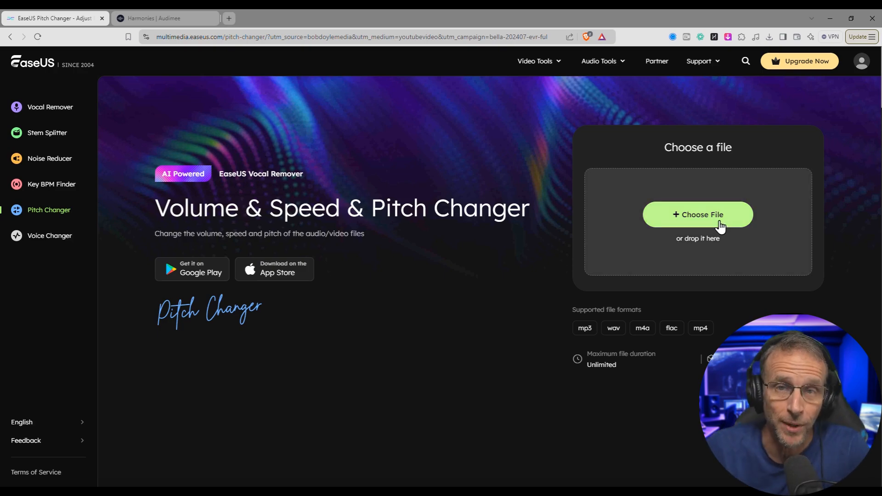
- Load The Vocal Remedy.wav into Pitch Changer, detecting 117 BPM and C Major
click(697, 215)
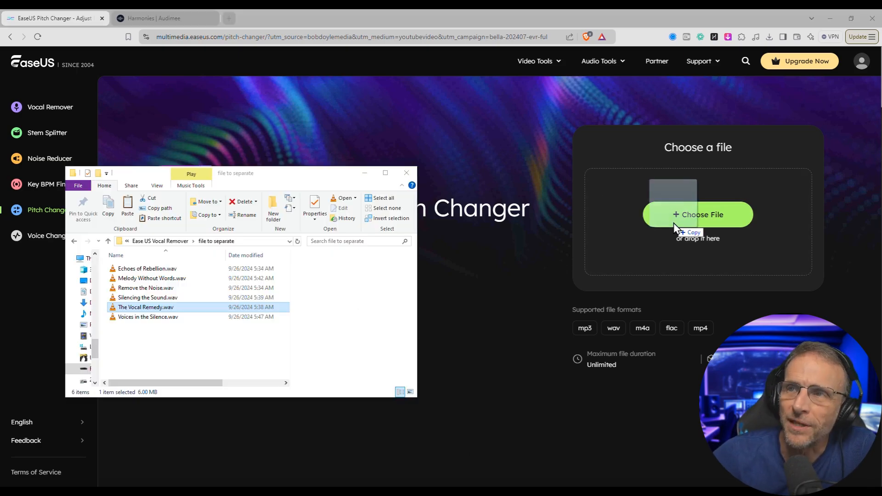
double_click(145, 308)
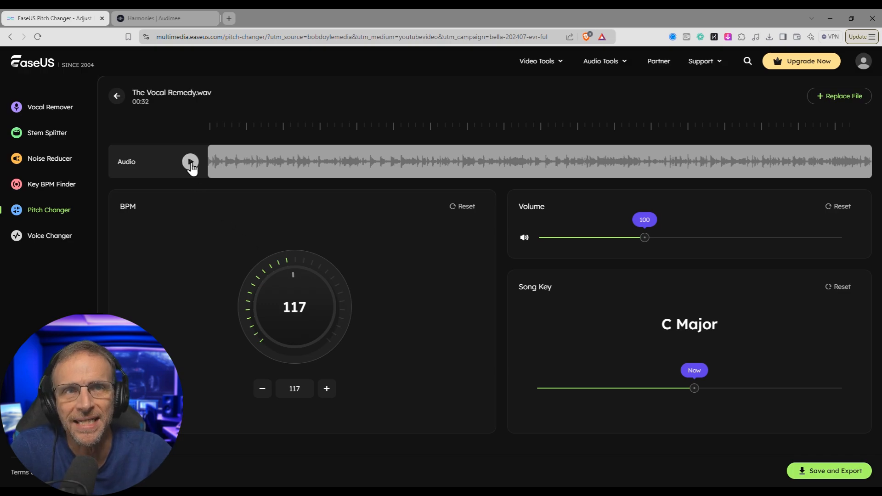
- Preview The Vocal Remedy while shifting it +2 semitones to D Major at 118 BPM
click(190, 161)
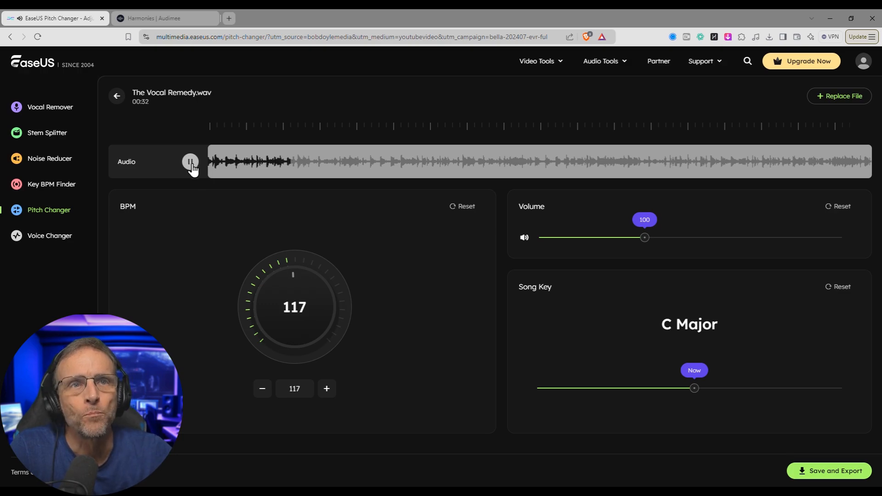
click(190, 161)
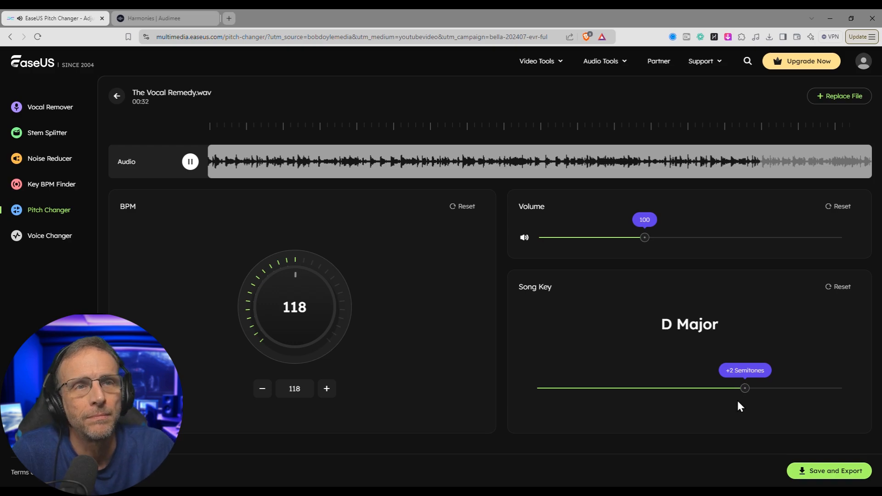
mouse_move(304, 318)
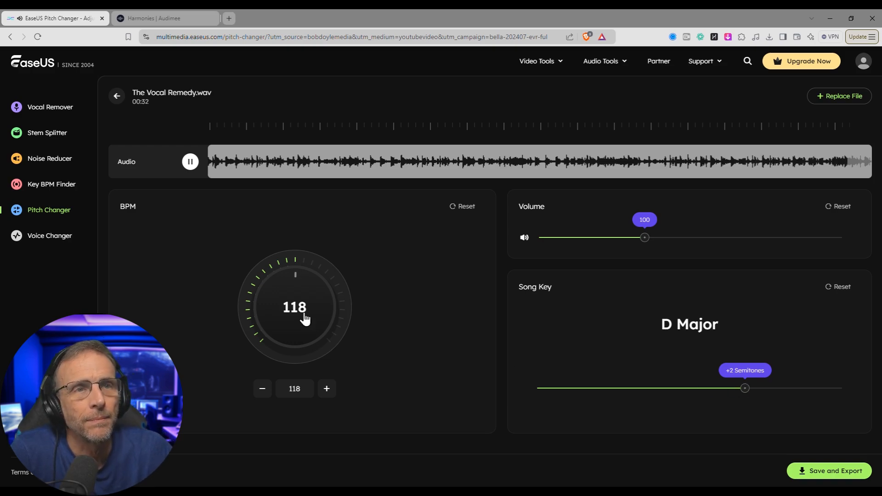
click(191, 161)
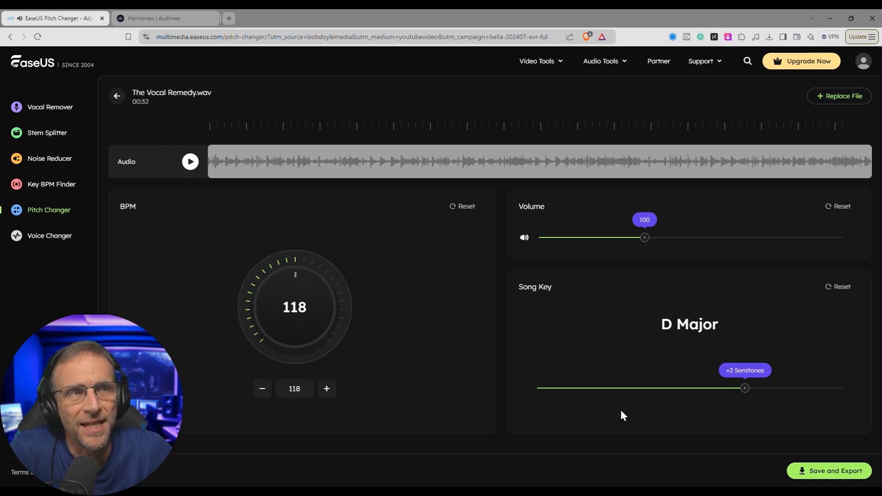
- Open the Noise Reducer page from the sidebar
click(50, 158)
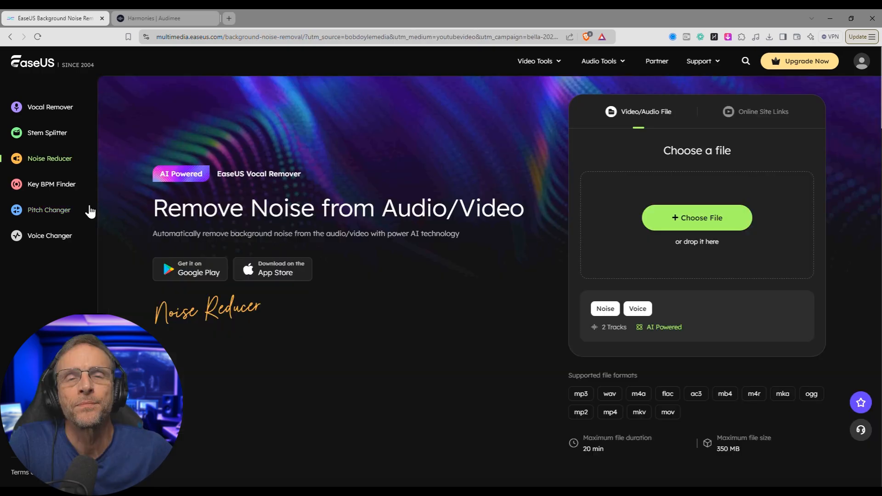
mouse_move(87, 220)
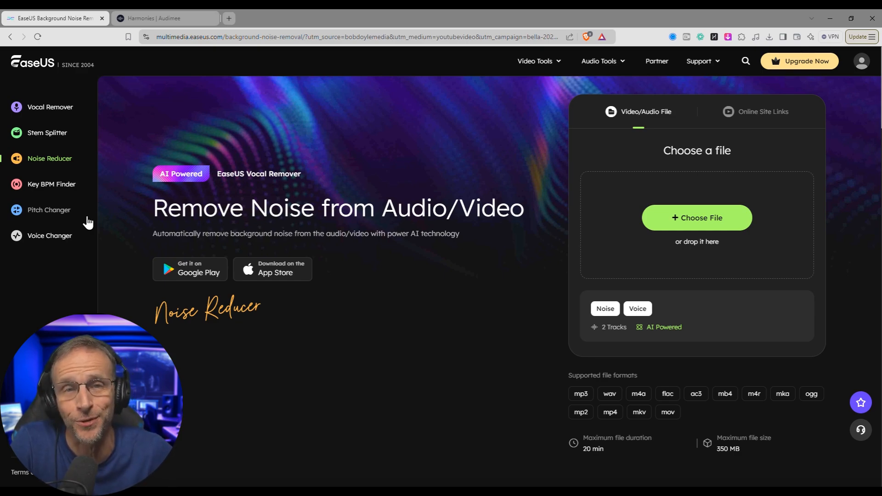
mouse_move(273, 273)
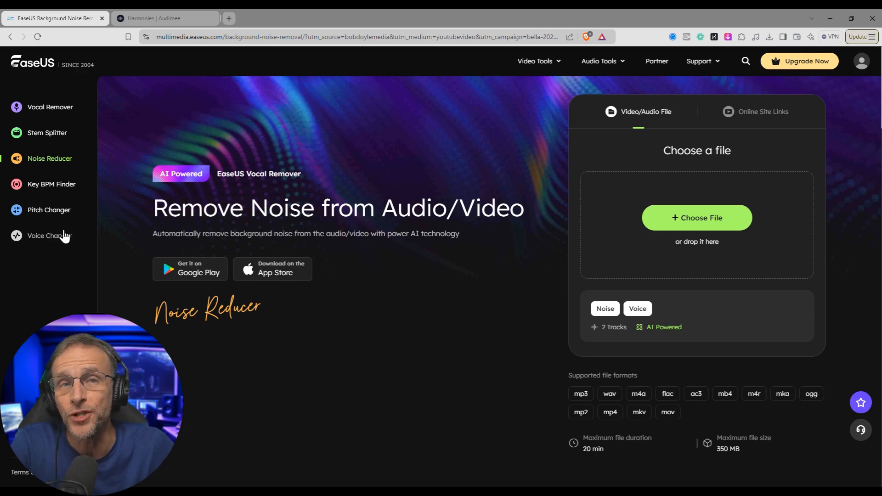
mouse_move(69, 143)
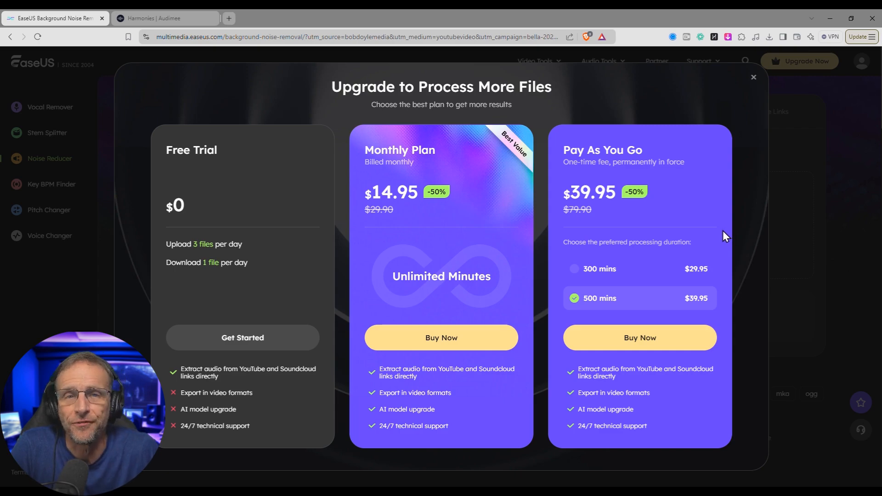
mouse_move(604, 230)
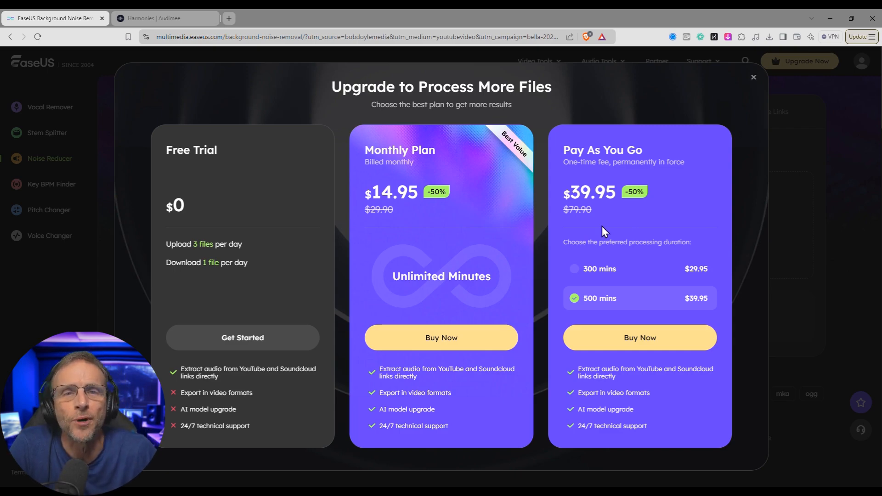
mouse_move(668, 455)
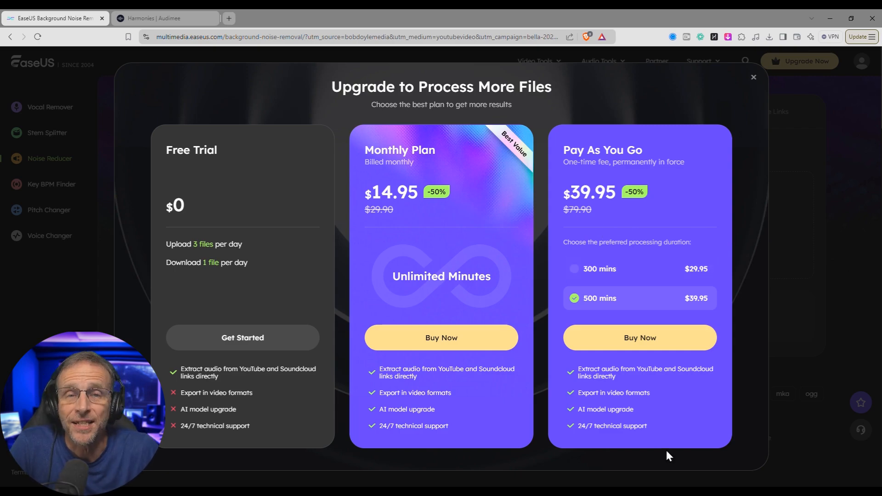